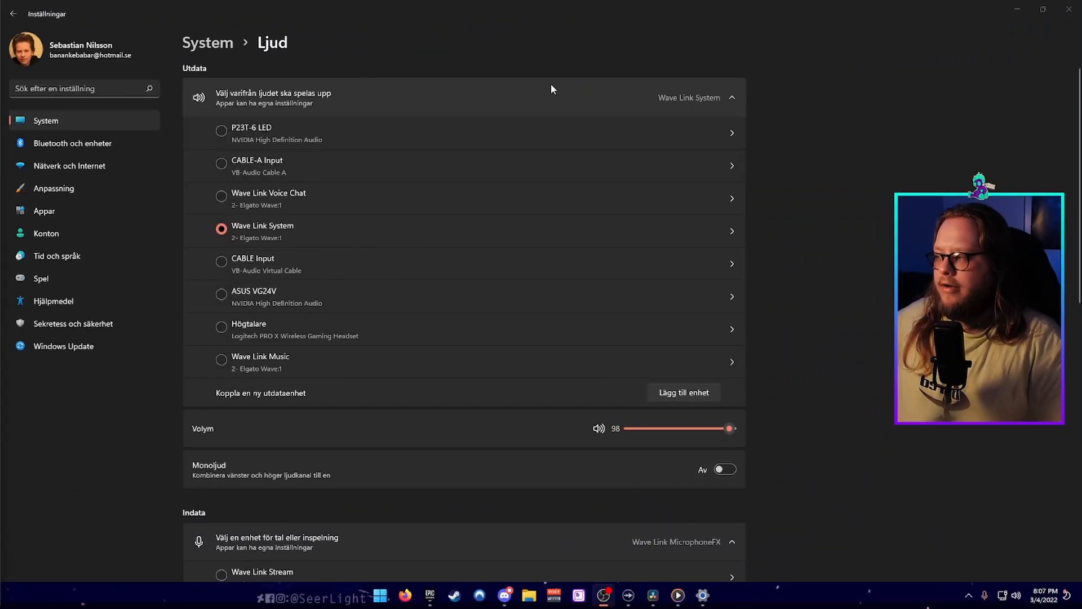
mouse_move(374, 103)
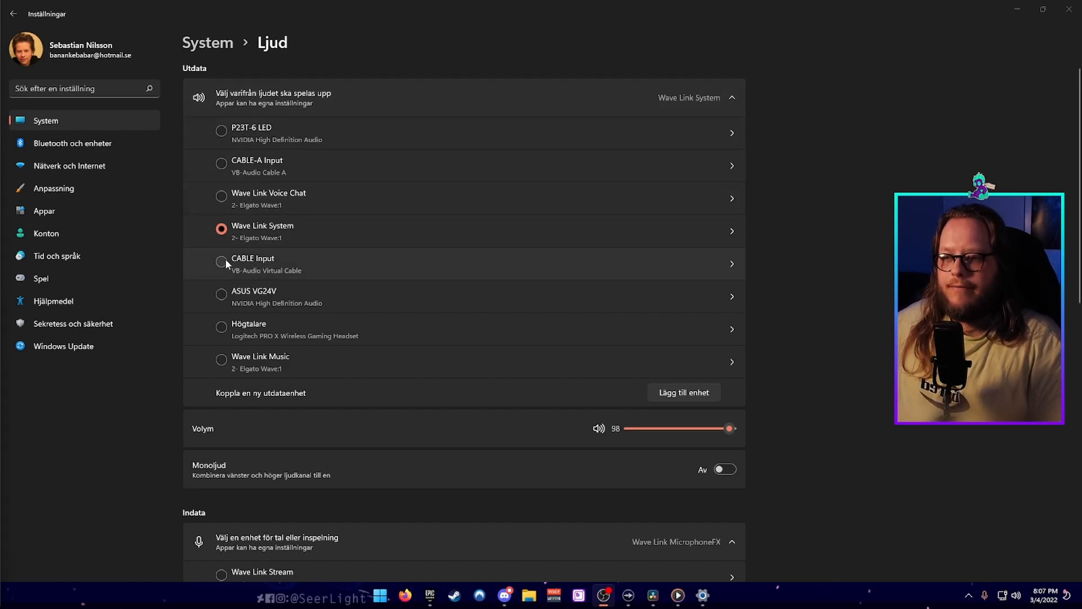
Step: Find Spotify Music in the per-app volume mixer and keep Wave Link Music as its output device
scroll("down", 3)
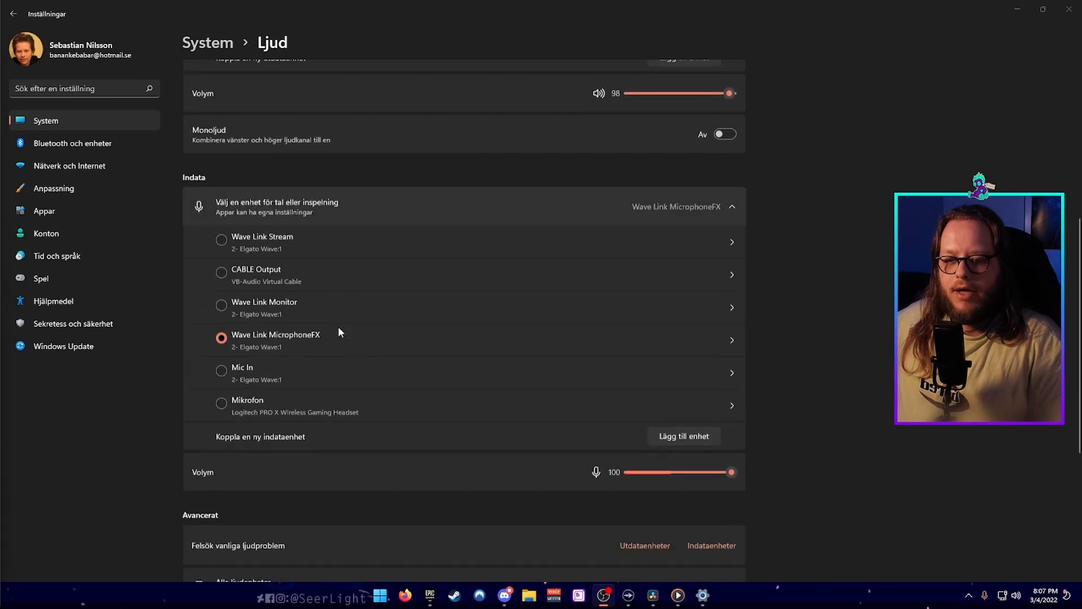
scroll("down", 3)
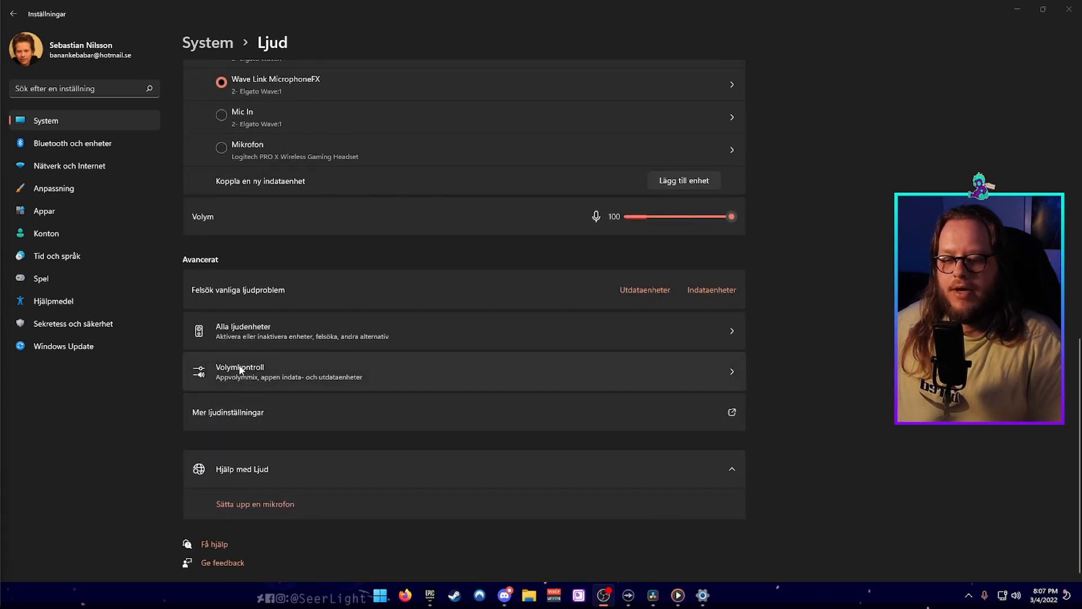
left_click(239, 371)
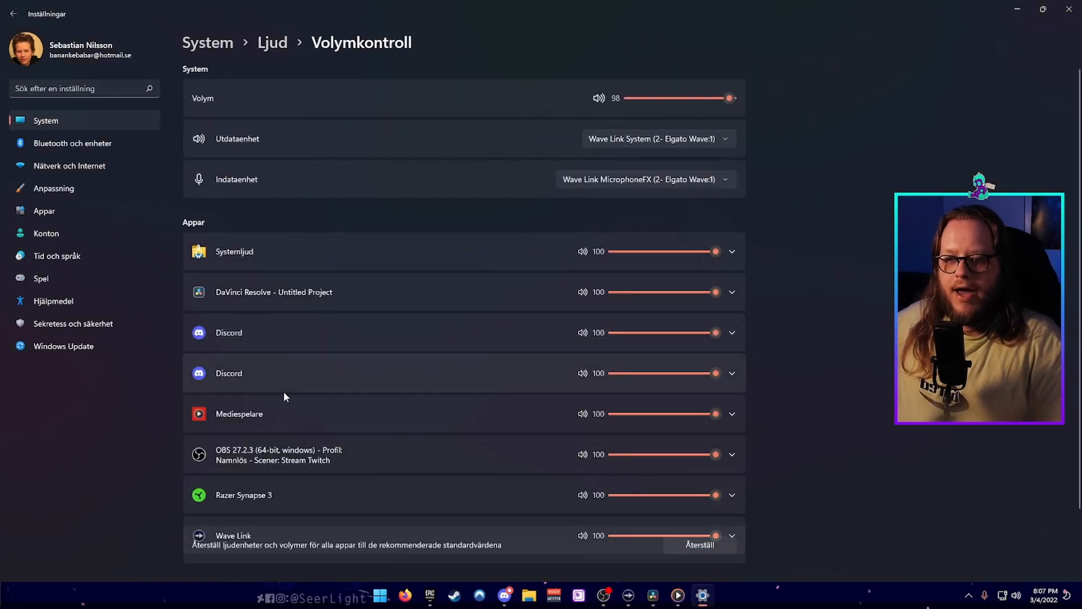
type("spotify")
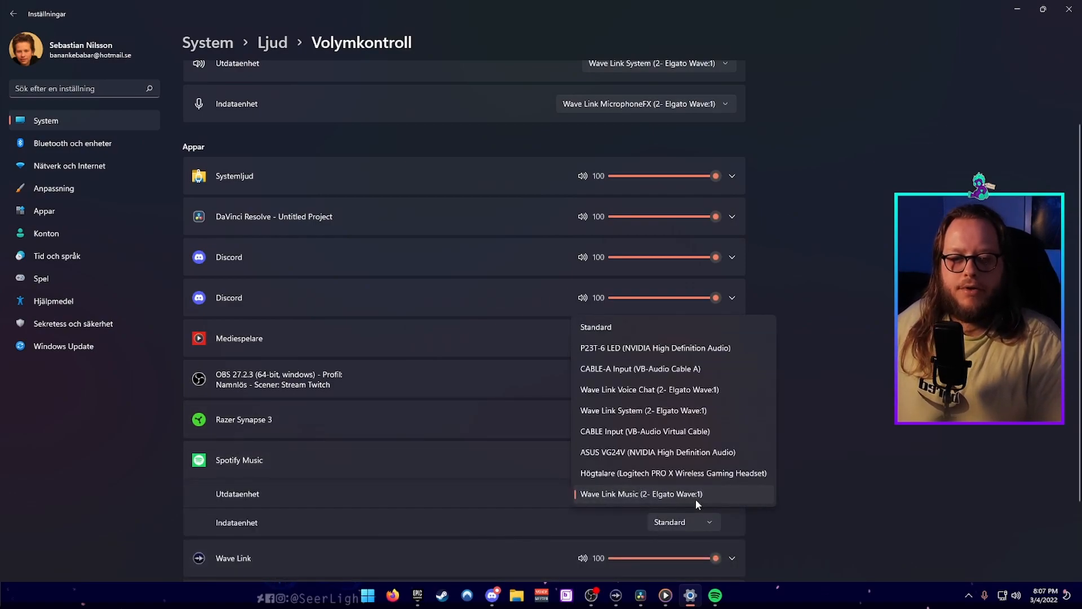
mouse_move(603, 376)
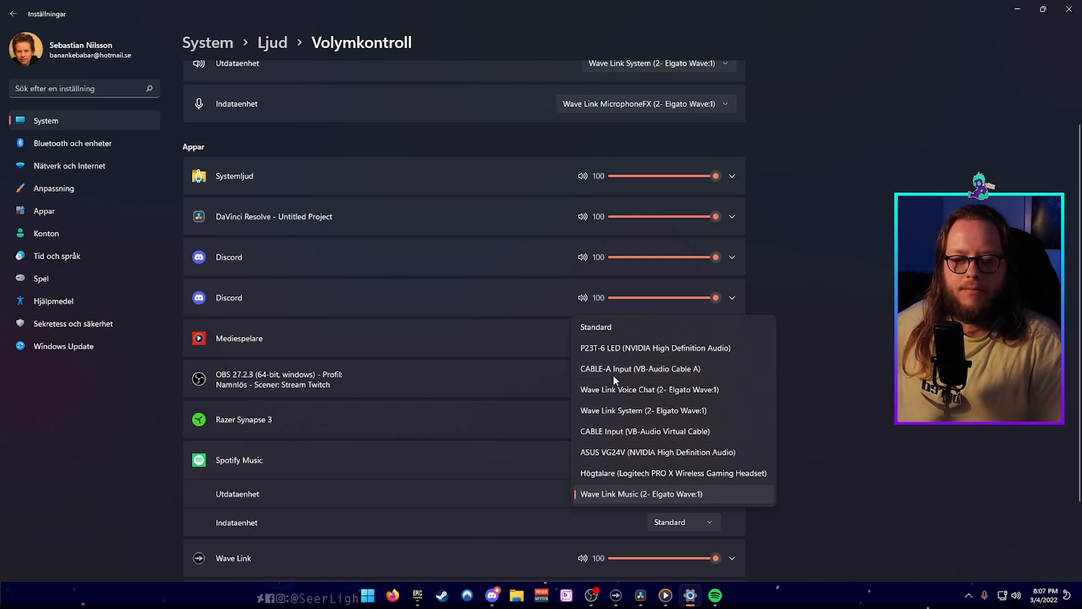
left_click(641, 494)
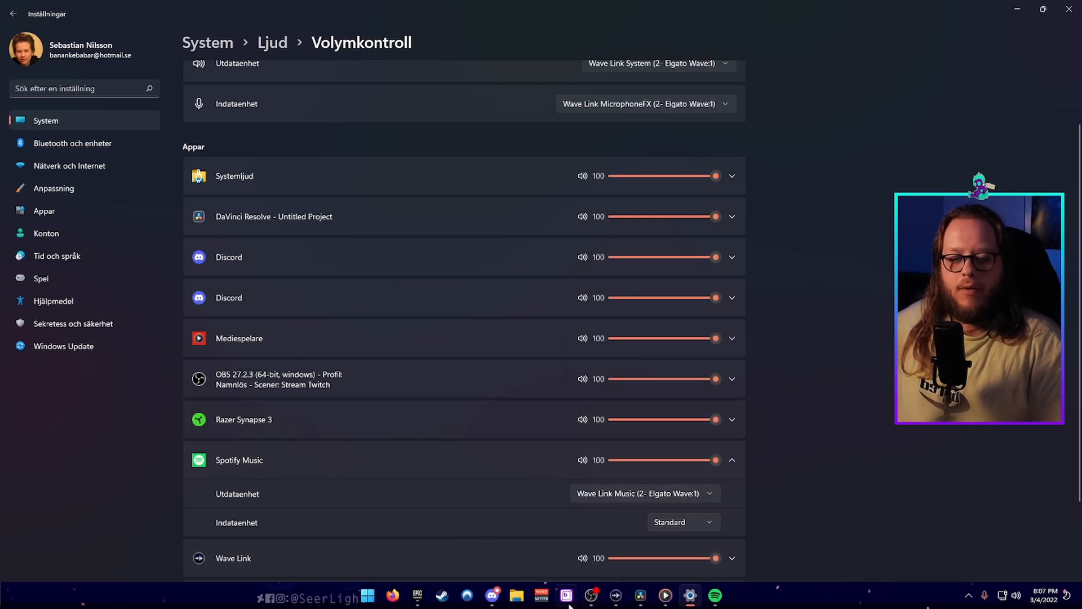
Step: Dismiss the Voicemeeter driver warning and feed VB-Audio CABLE-A into Hardware Input 1
left_click(542, 595)
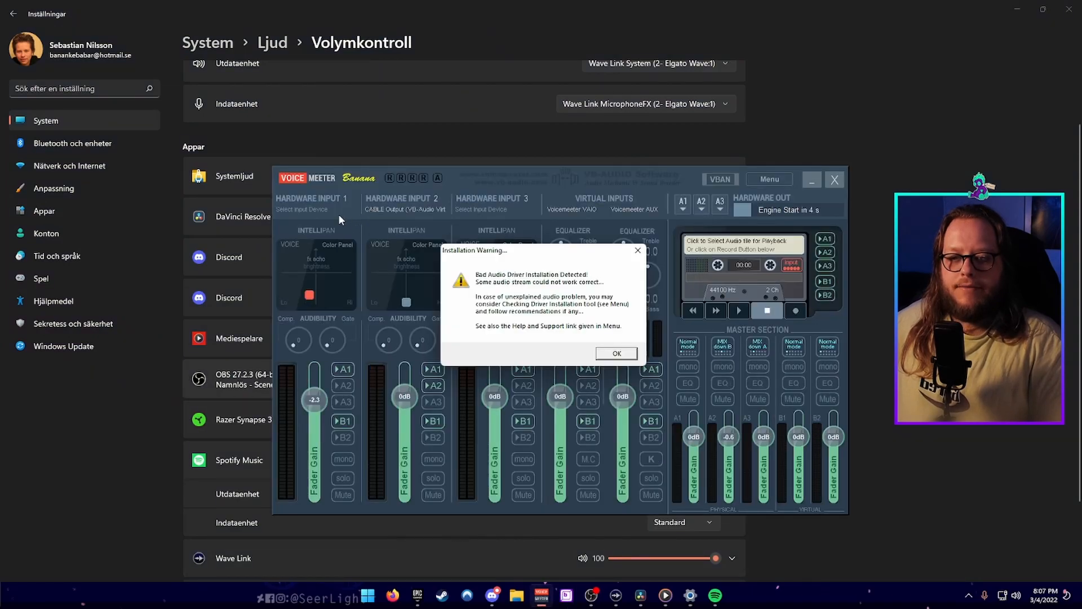
left_click(616, 353)
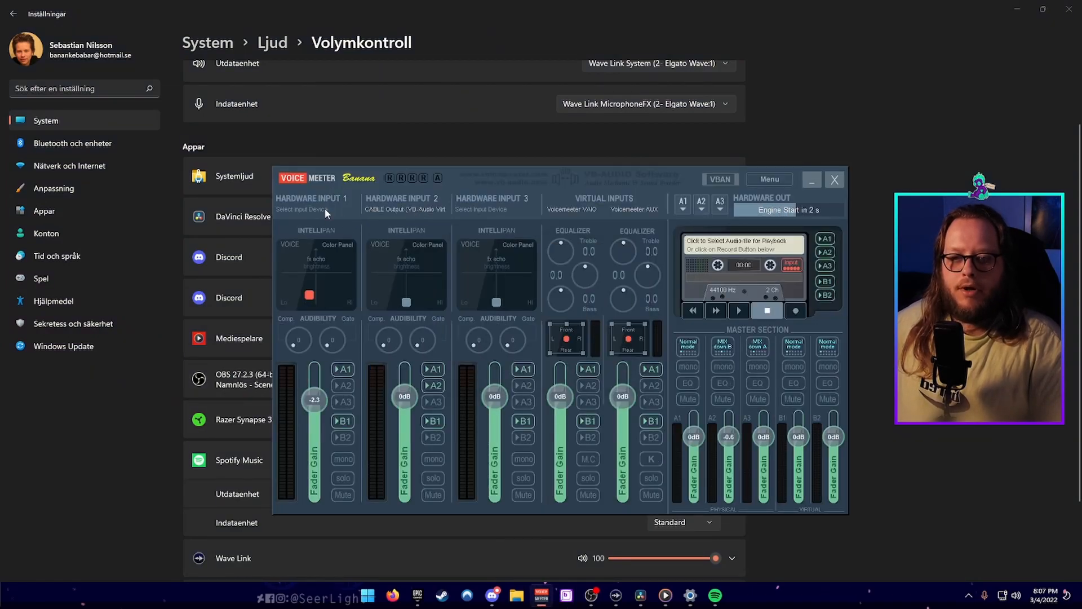
left_click(312, 210)
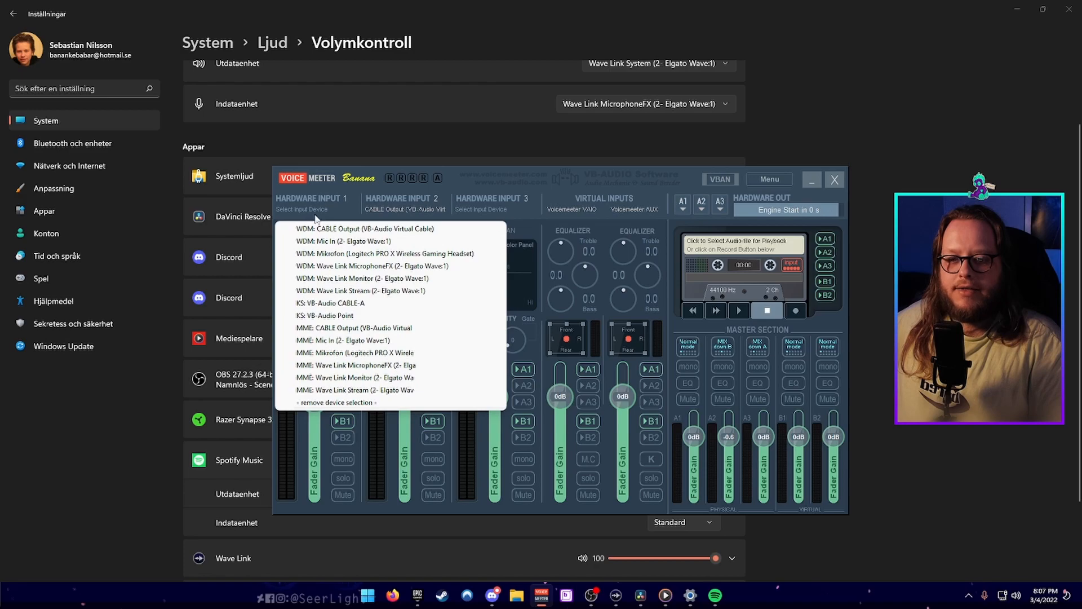
left_click(353, 328)
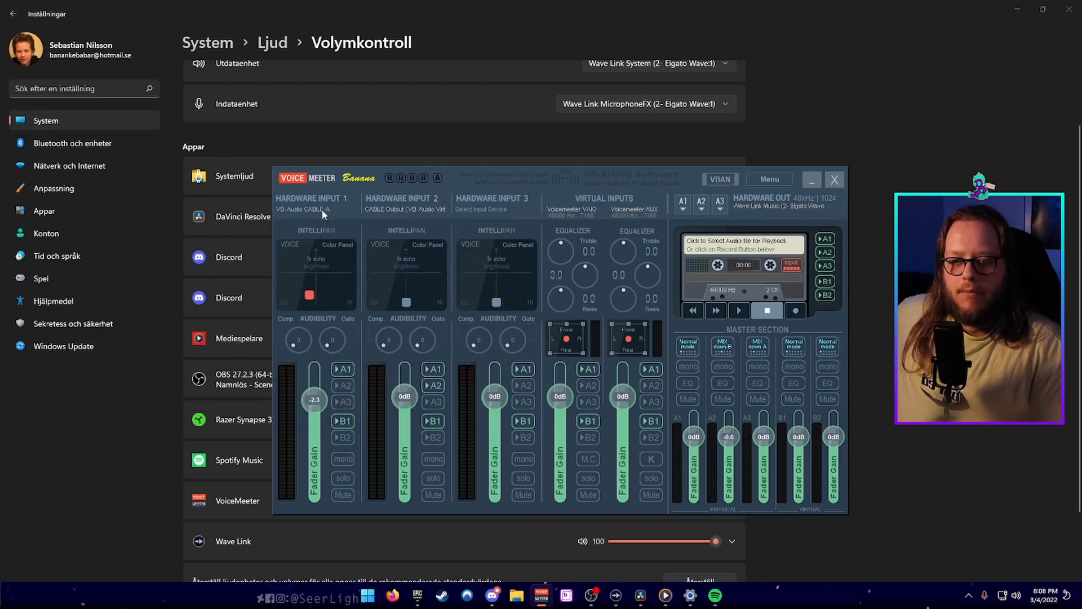
left_click(834, 180)
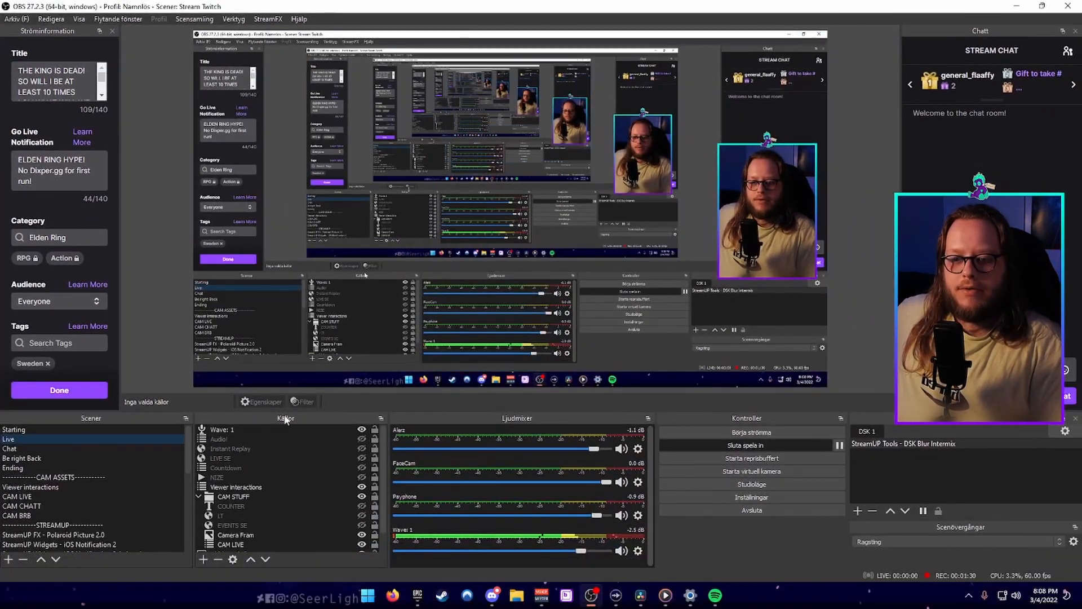
Step: Start an Audio Output Capture source named 'spo', then cancel it and reopen the Add source list
left_click(60, 543)
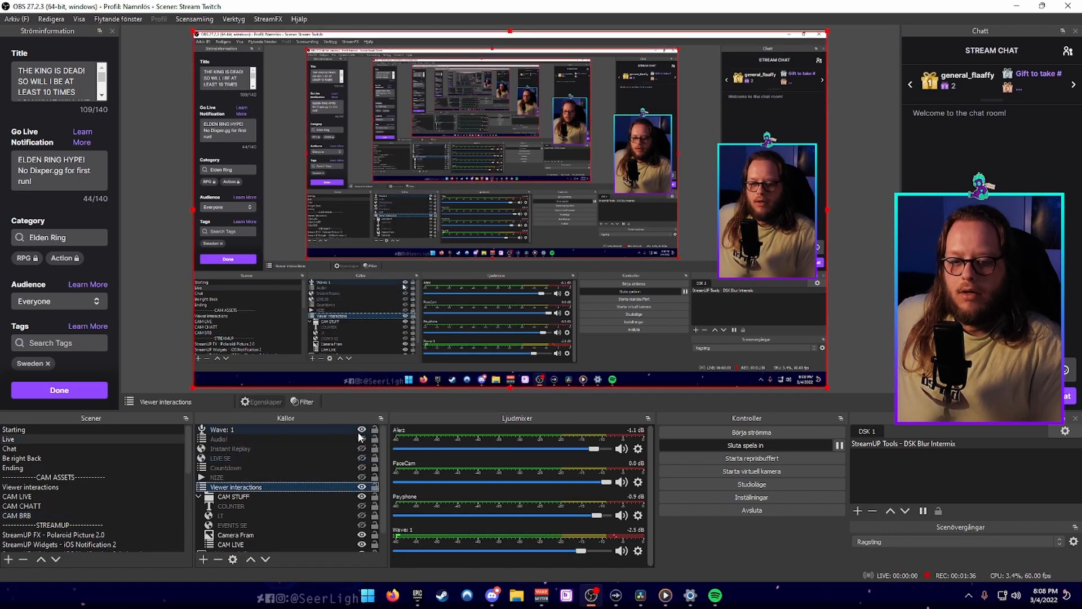
right_click(221, 458)
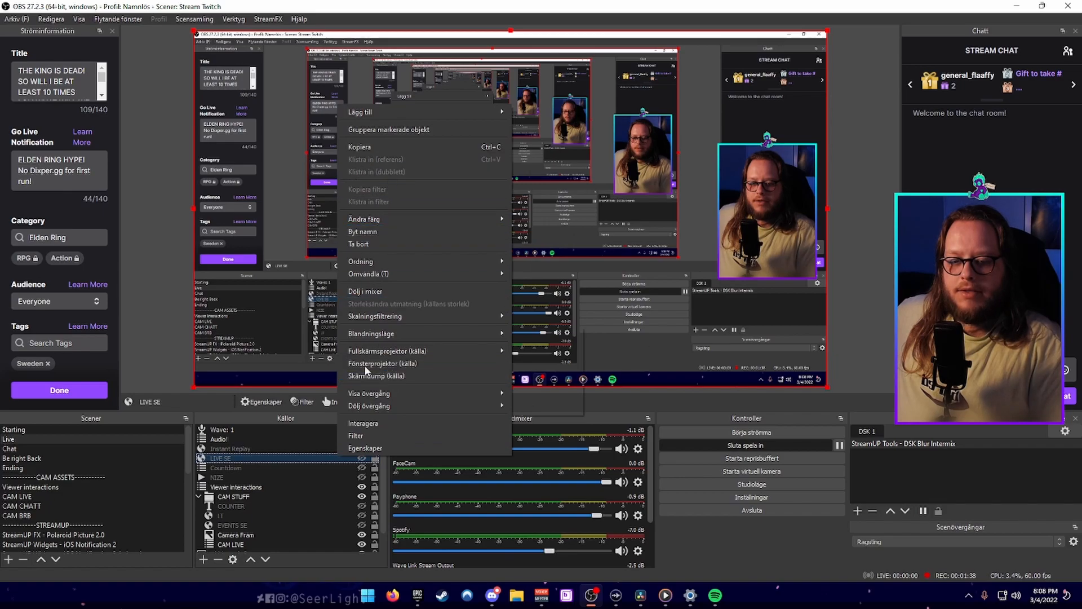
left_click(359, 112)
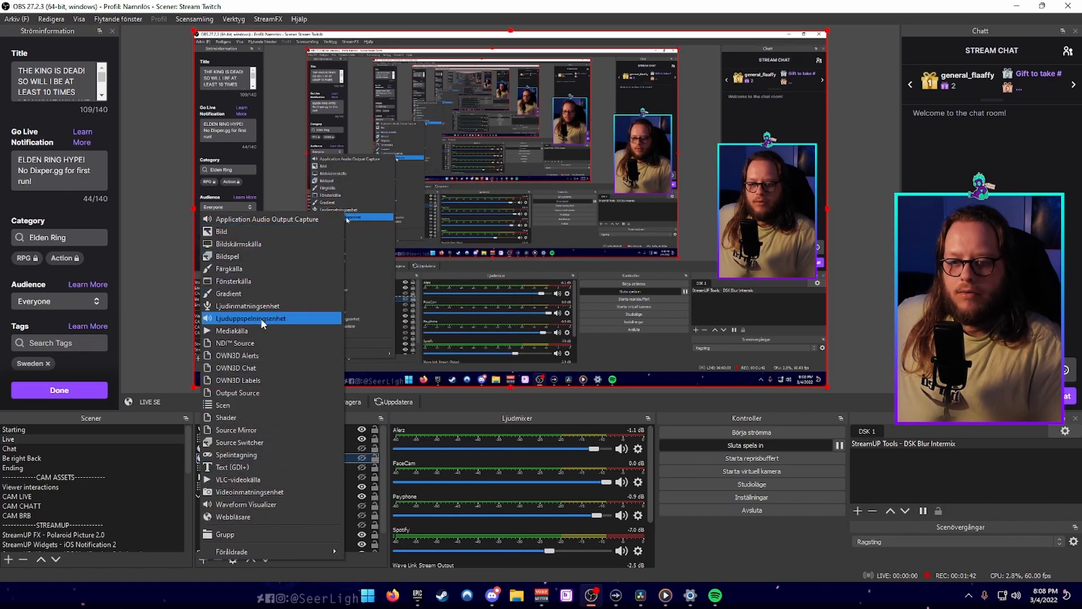
left_click(250, 318)
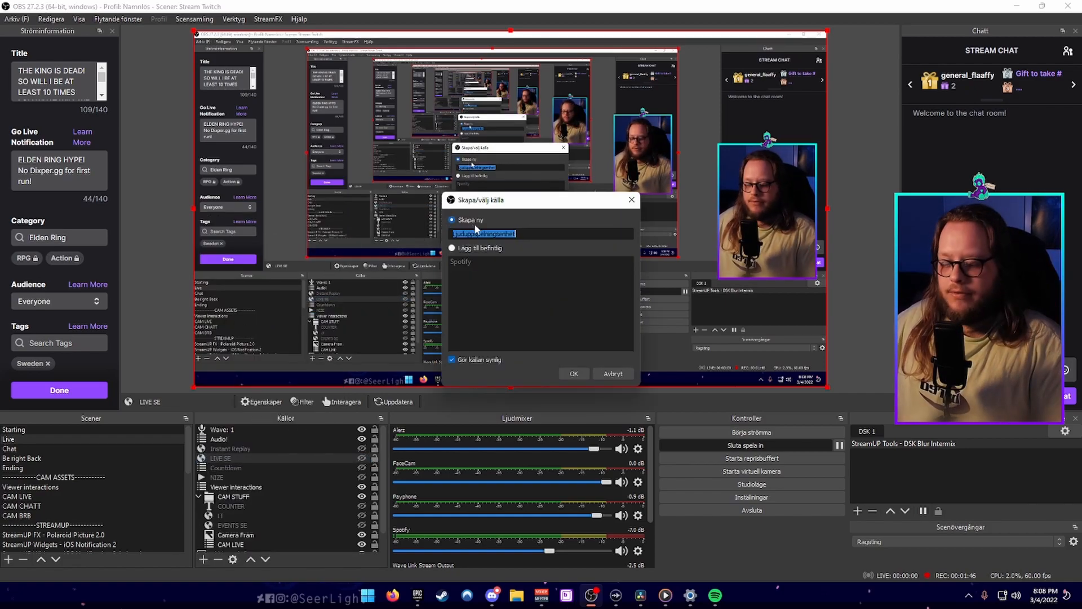
type("spo")
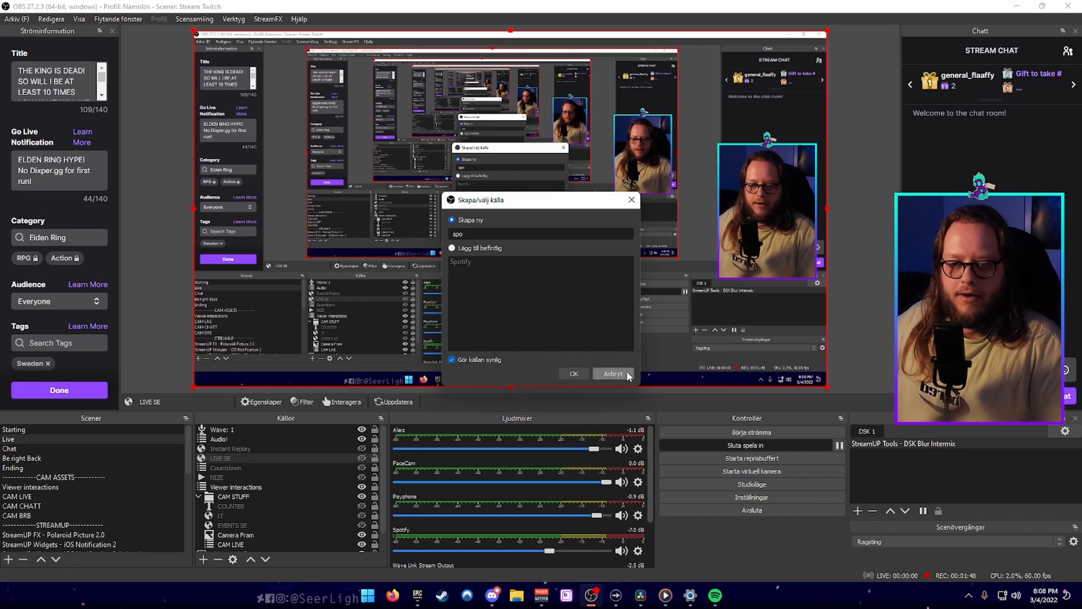
mouse_move(559, 353)
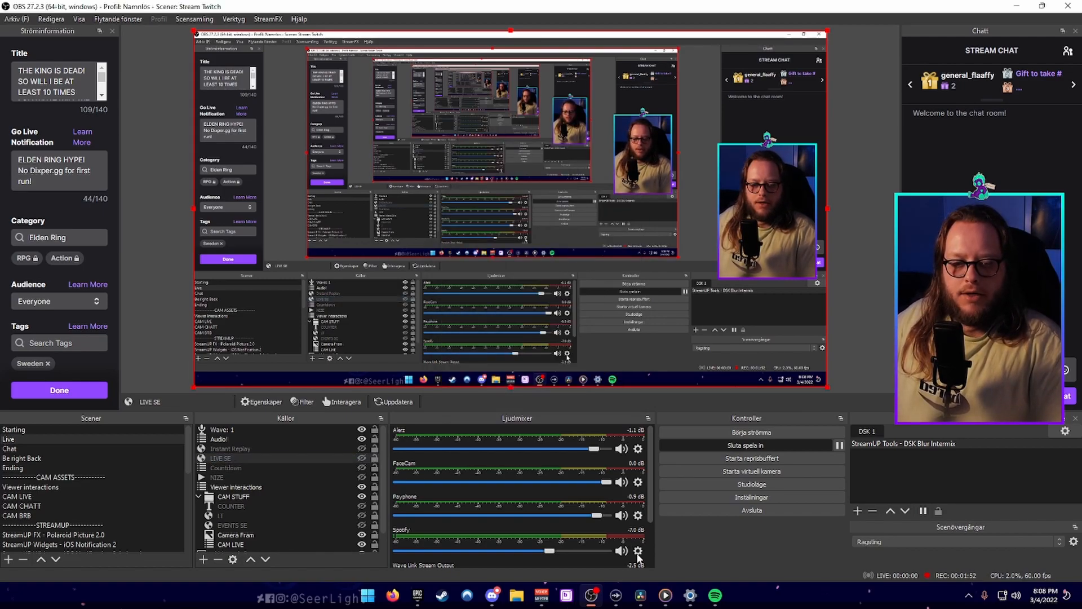
left_click(638, 551)
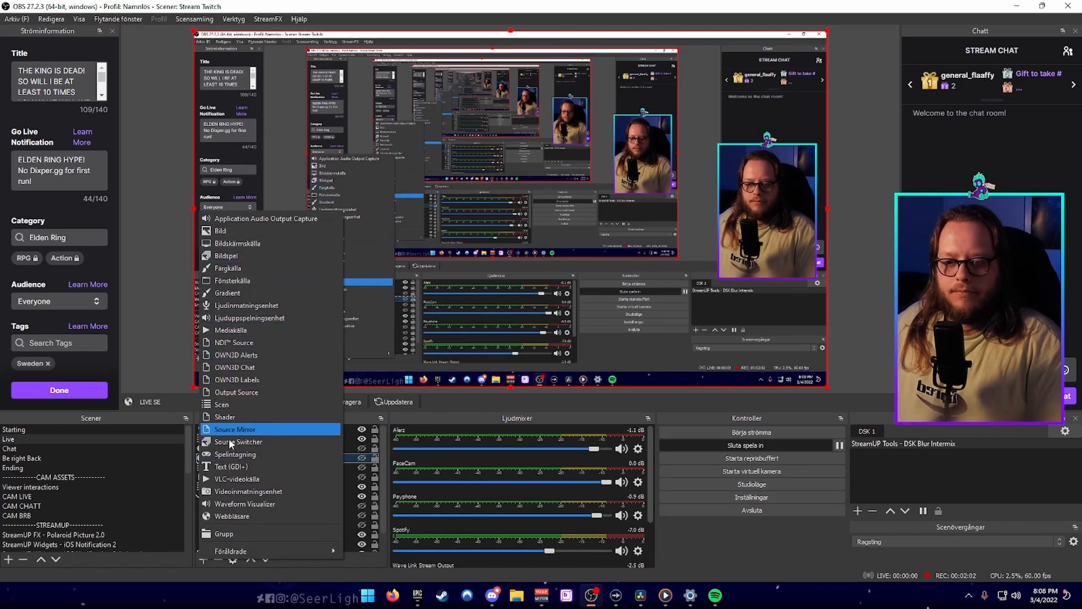
mouse_move(228, 415)
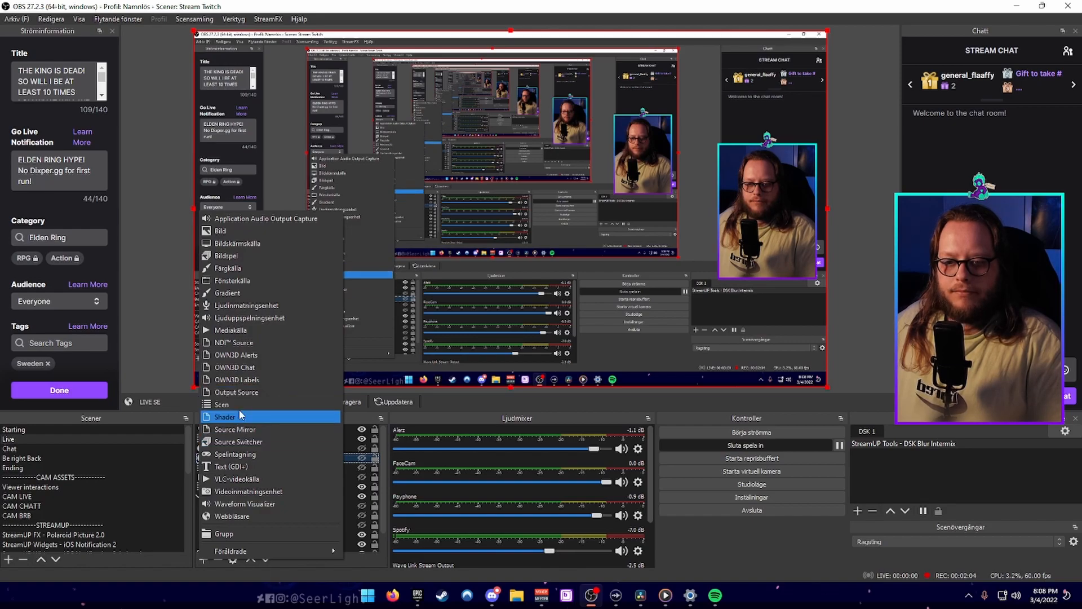
Step: Add an Audio Output Capture source named 'desktop' capturing CABLE Input
left_click(251, 318)
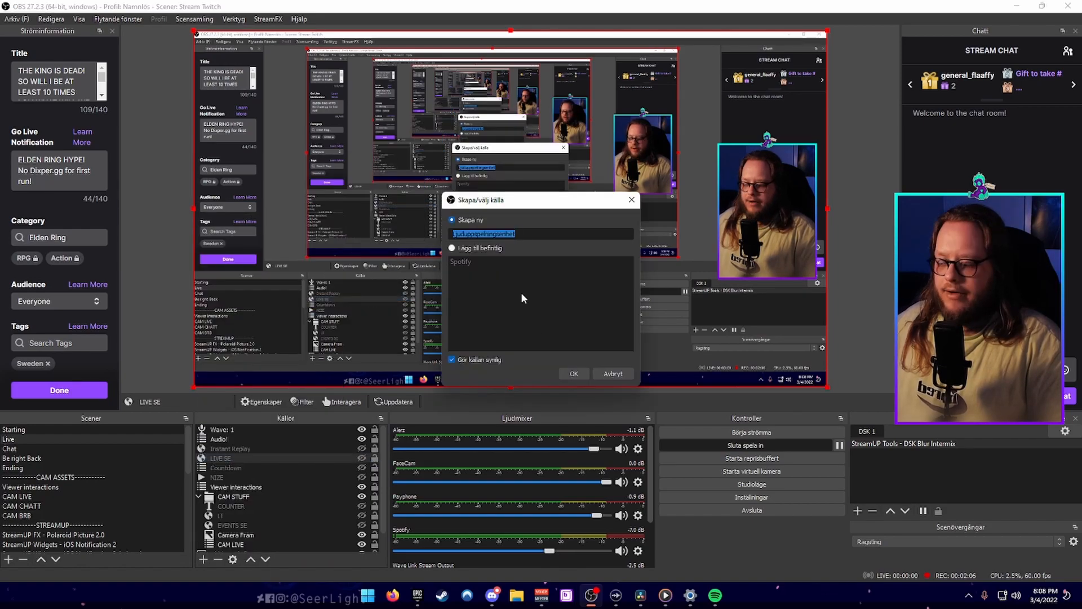
type("desktop")
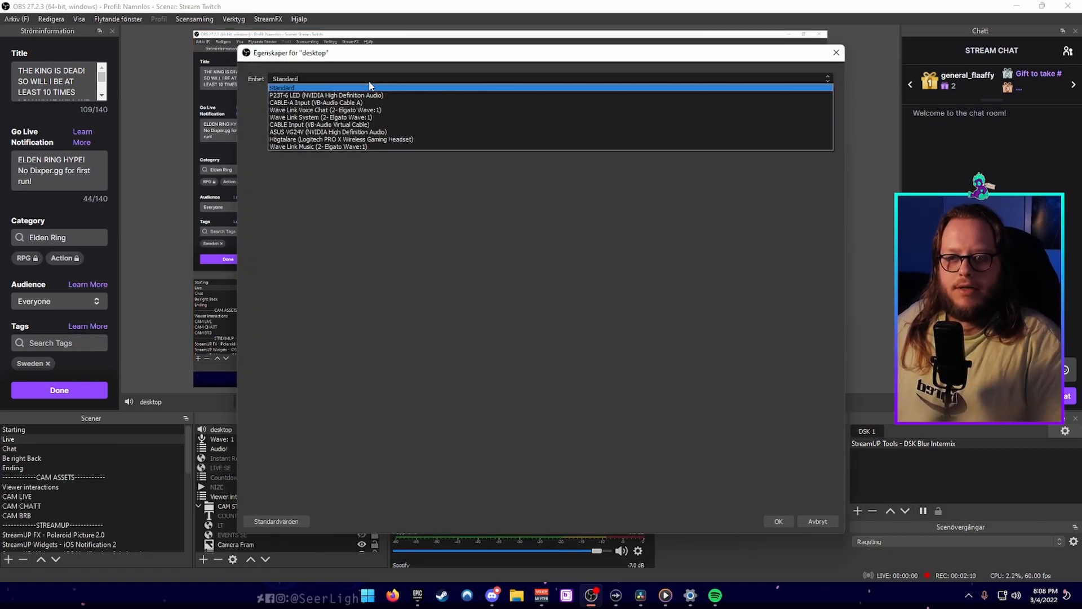
left_click(318, 124)
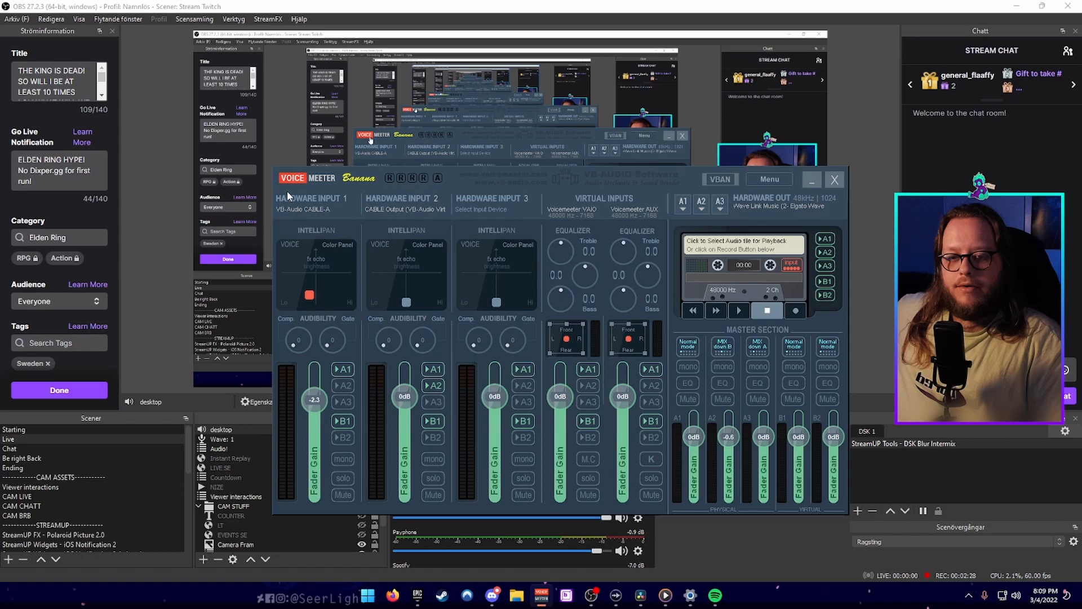
mouse_move(332, 207)
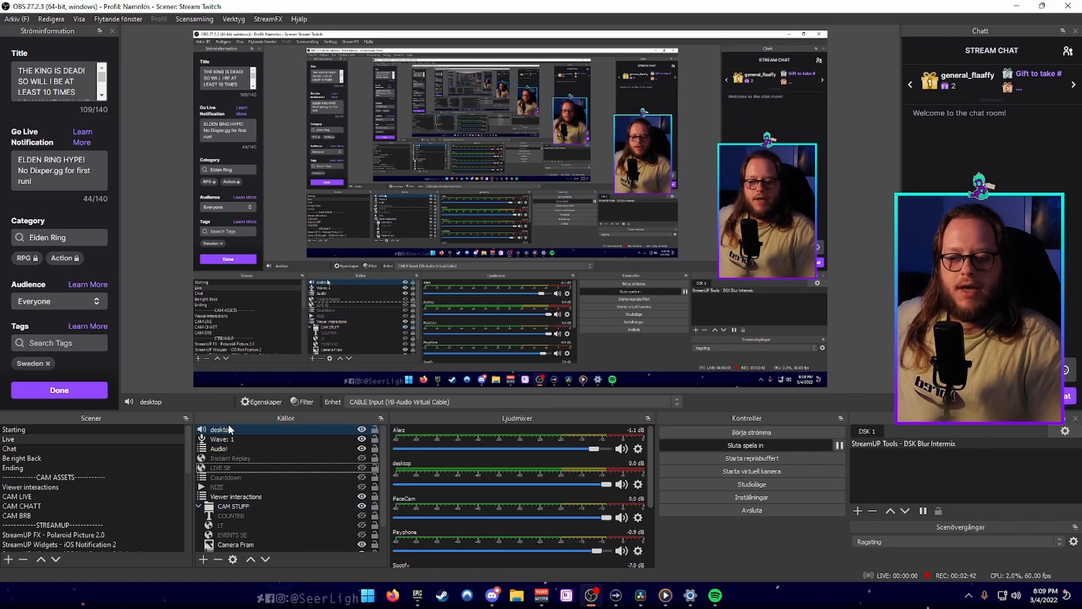
Step: Show the Output streaming settings with the Audio Track and Twitch VOD Track choices
left_click(221, 429)
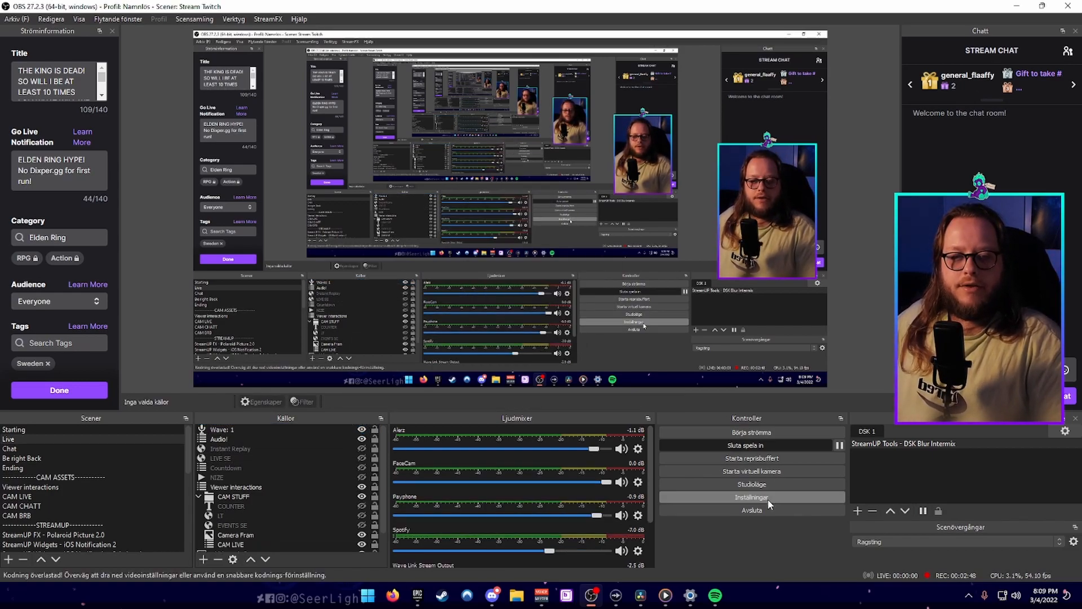
left_click(750, 497)
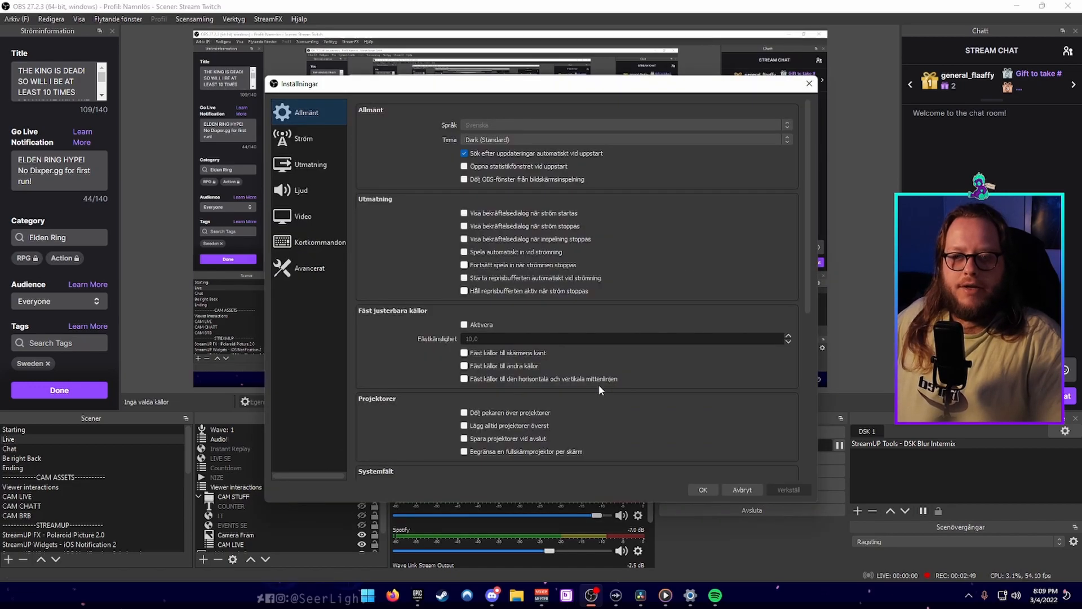
left_click(310, 165)
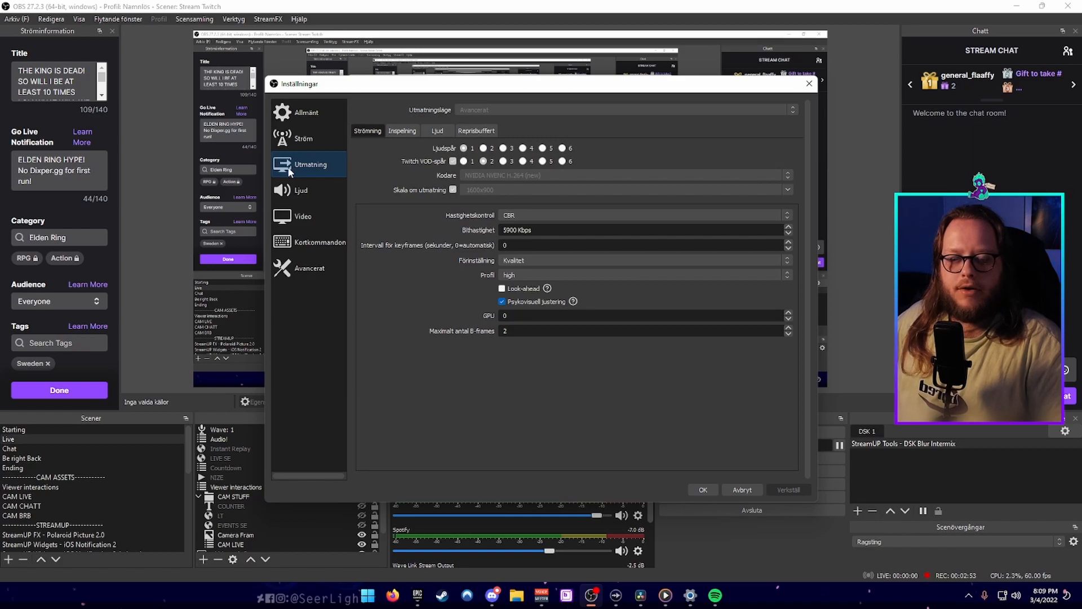
mouse_move(358, 166)
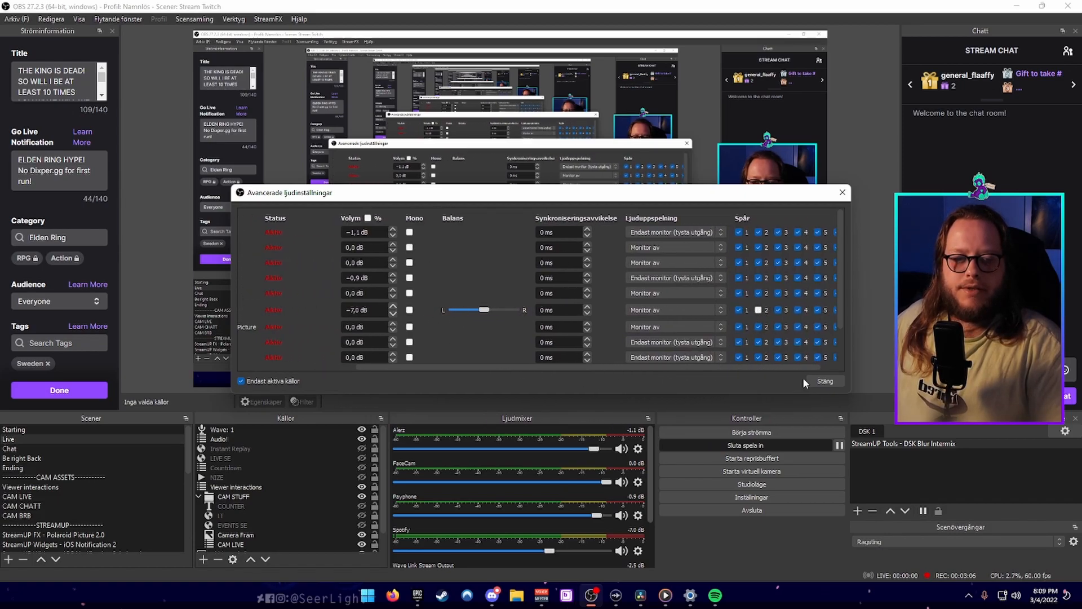
Step: Close Advanced Audio Properties with Spotify off track 2 and switch to the Chat scene
left_click(824, 381)
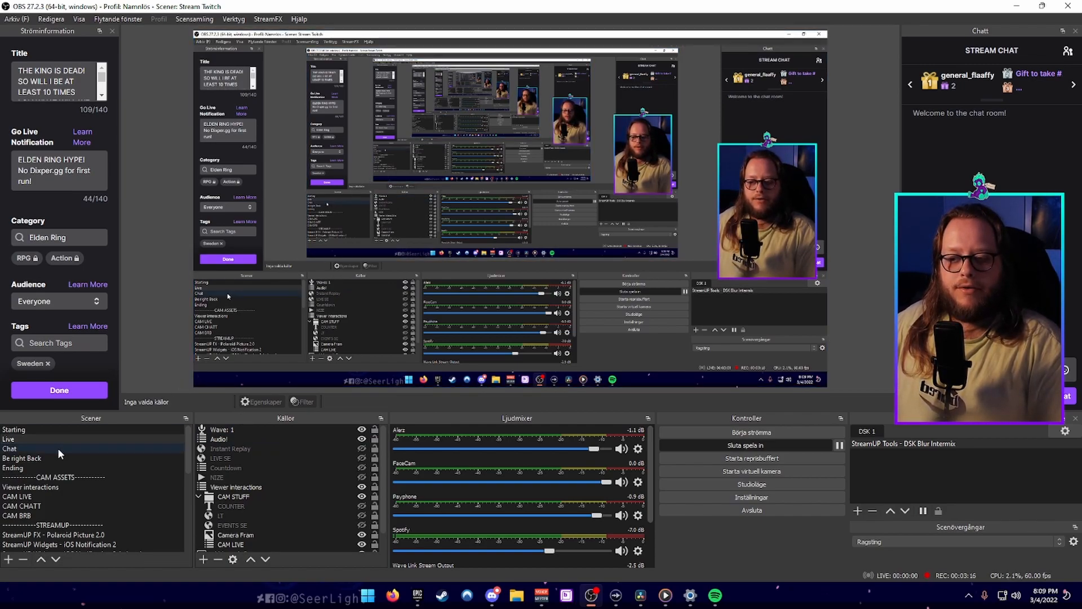
left_click(10, 448)
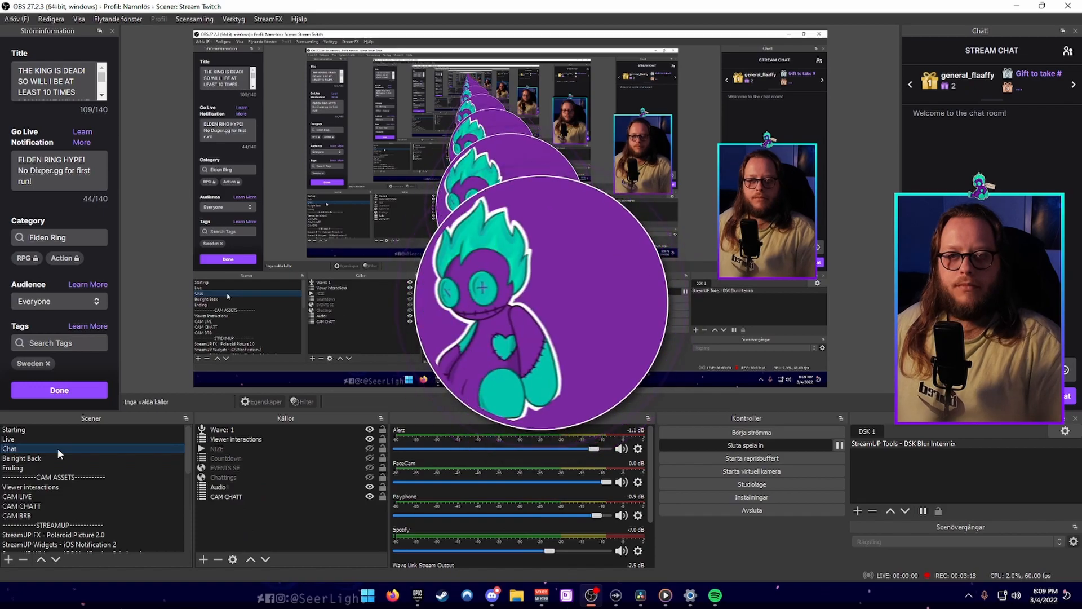